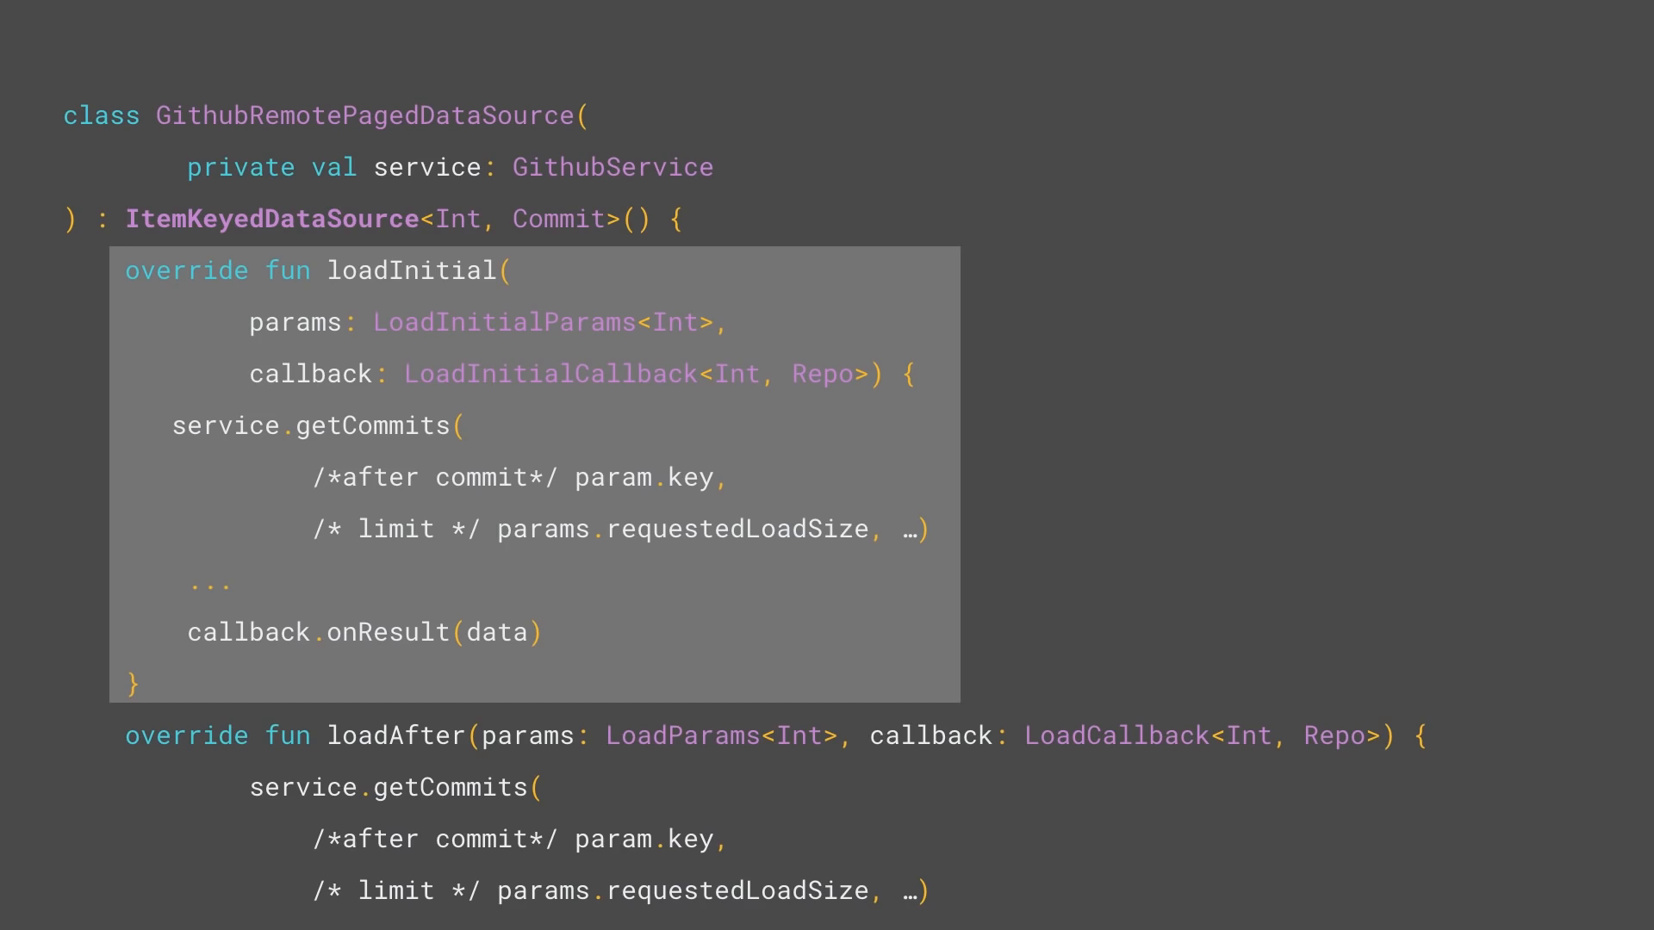
scroll(down, 3)
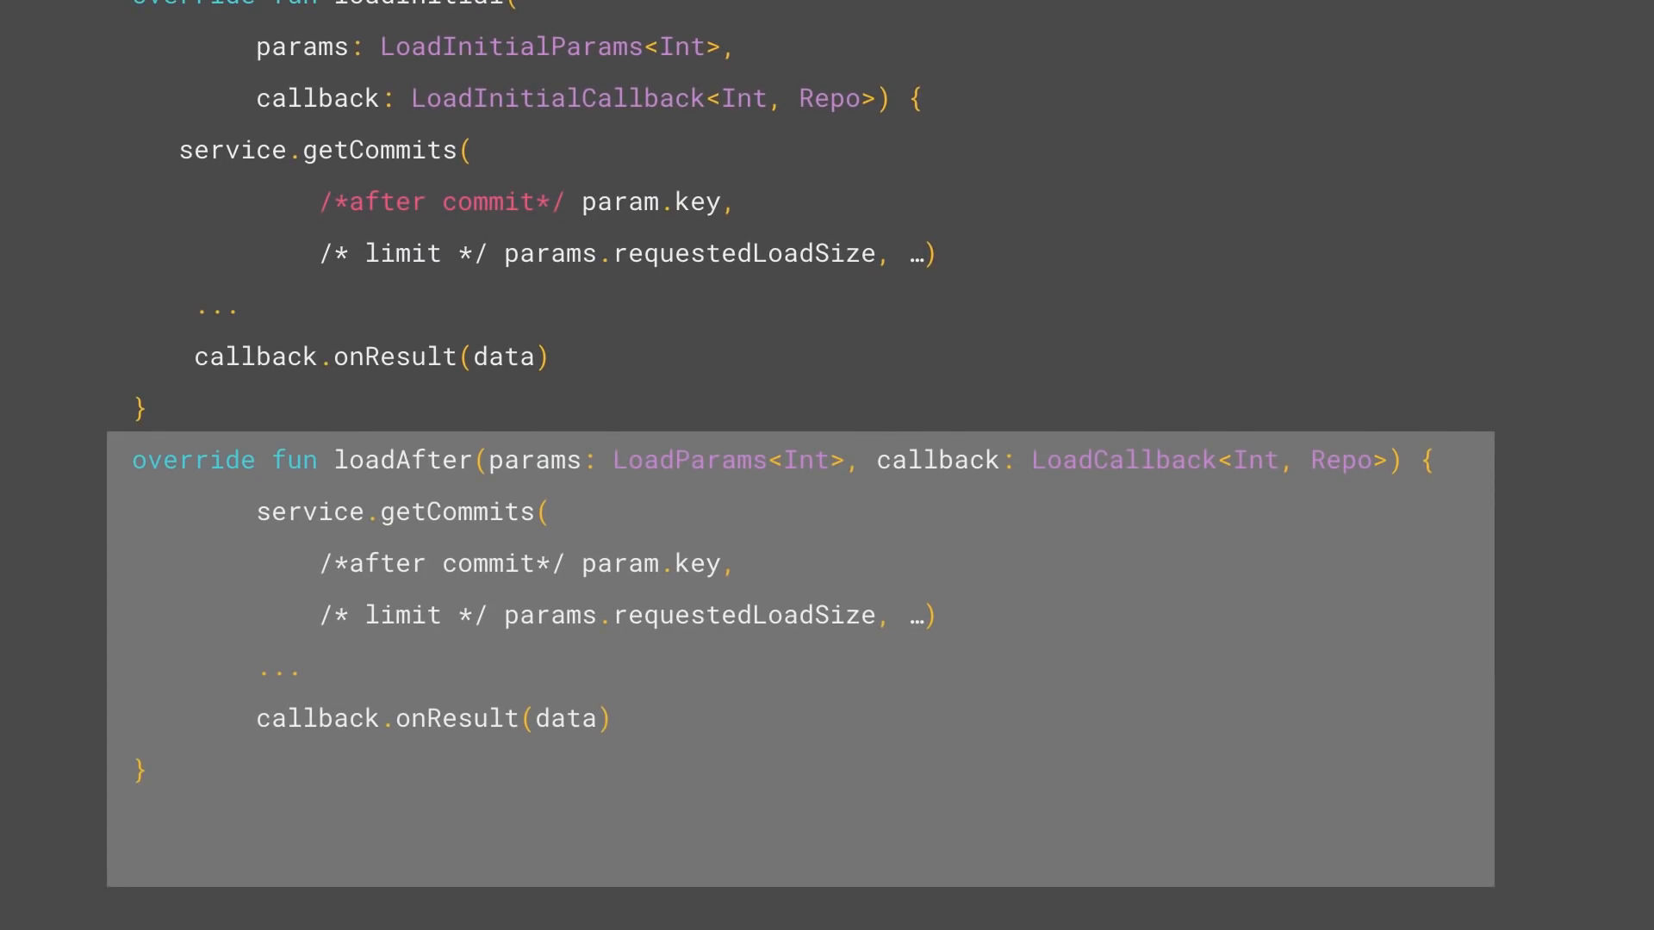